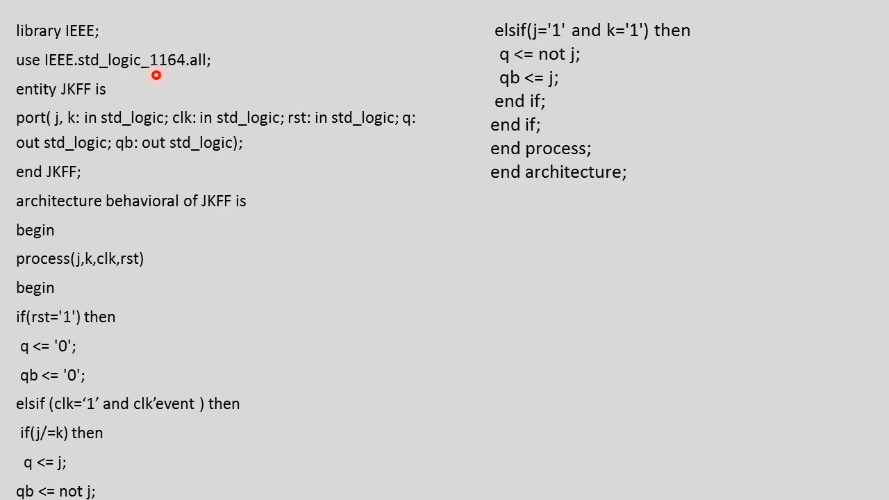
mouse_move(197, 77)
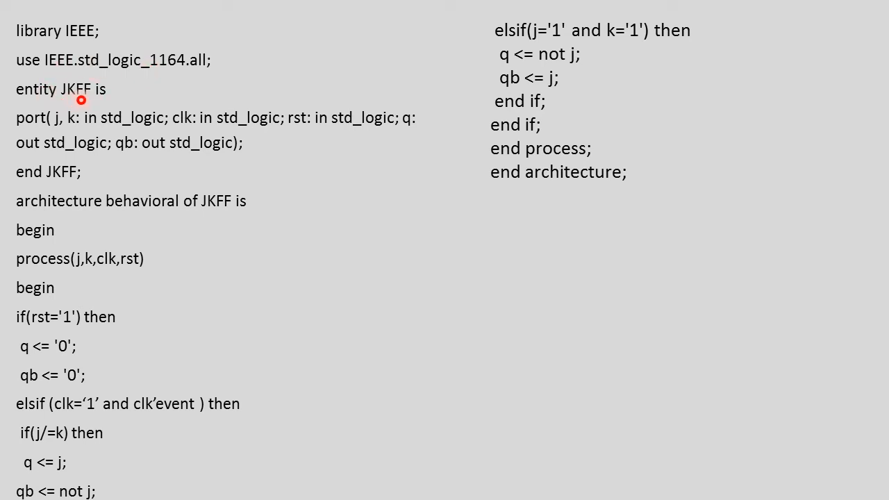
mouse_move(193, 126)
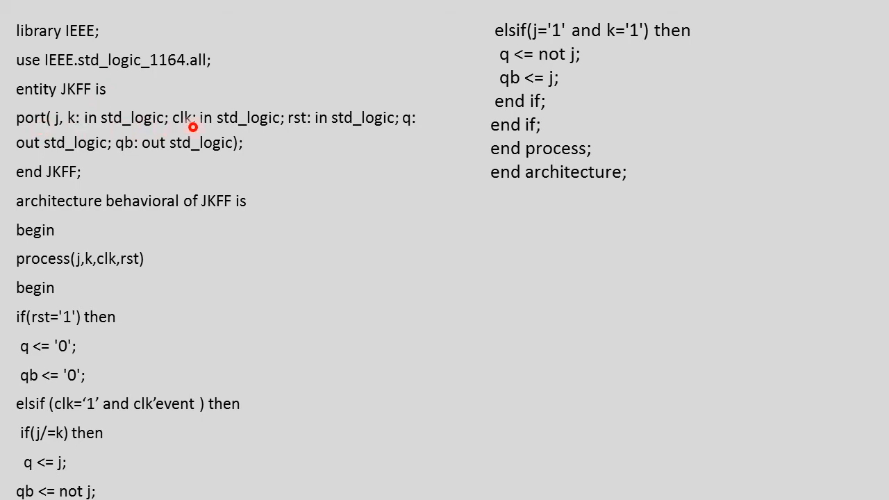
mouse_move(339, 132)
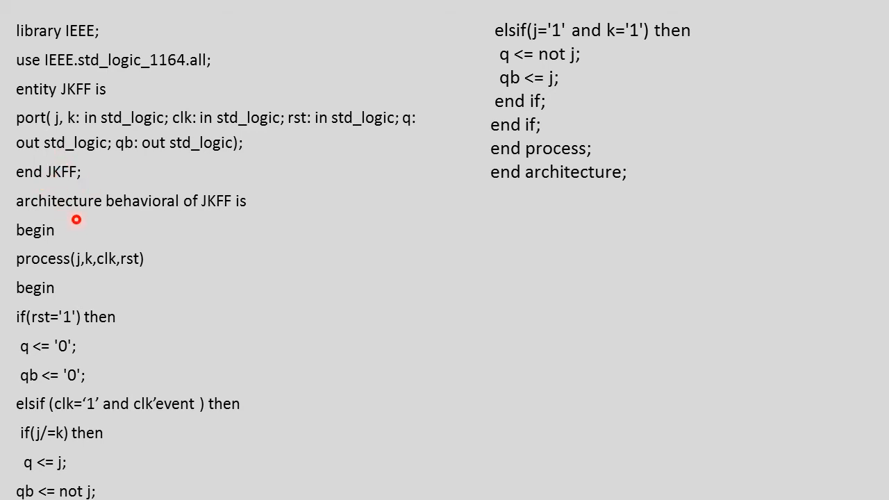
mouse_move(245, 214)
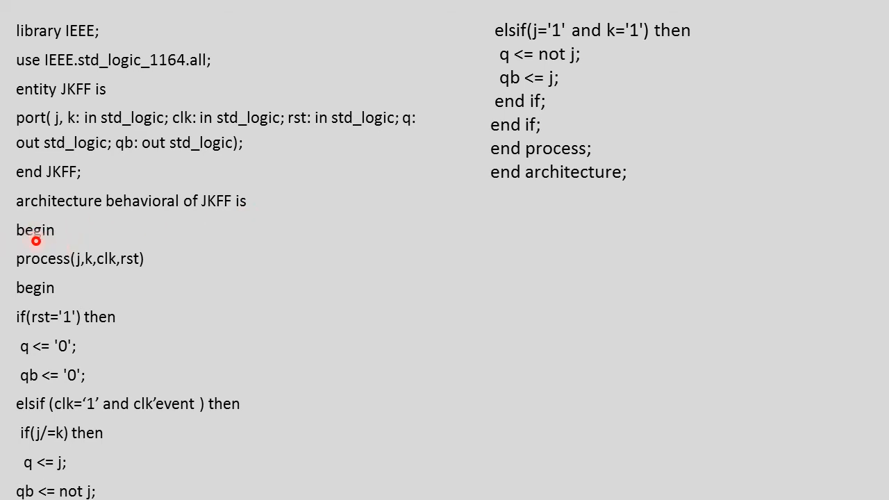
mouse_move(108, 214)
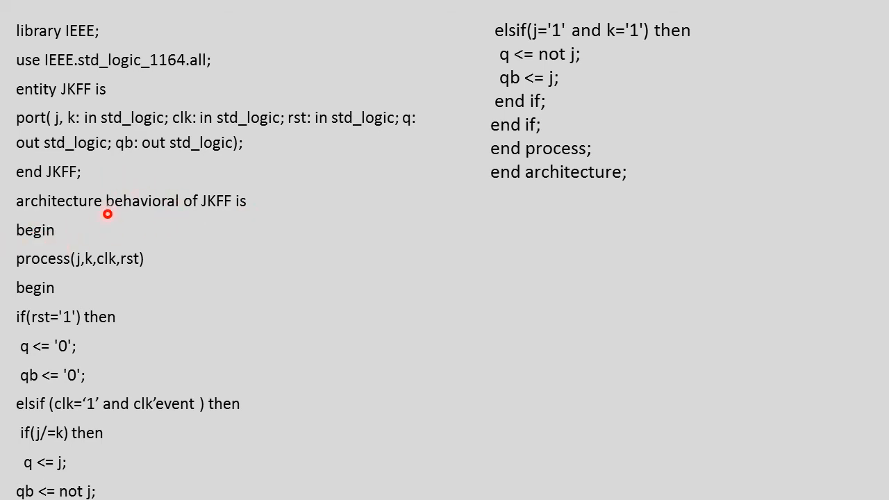
mouse_move(78, 278)
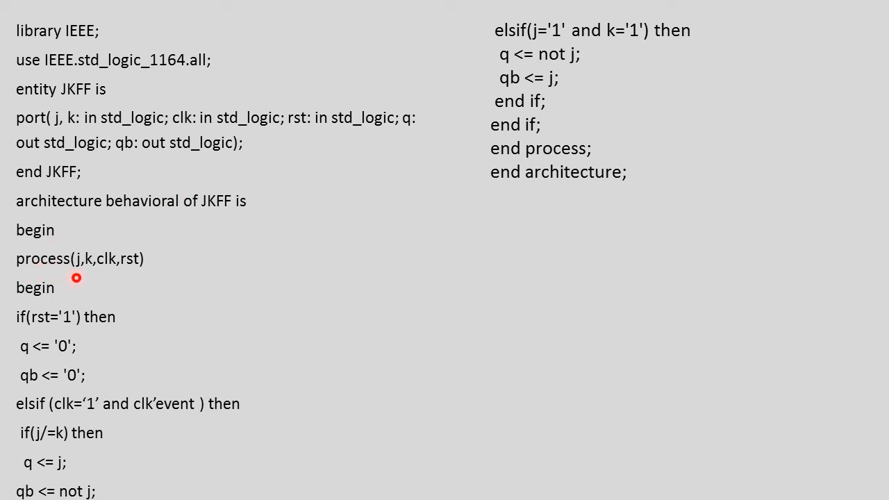
mouse_move(57, 262)
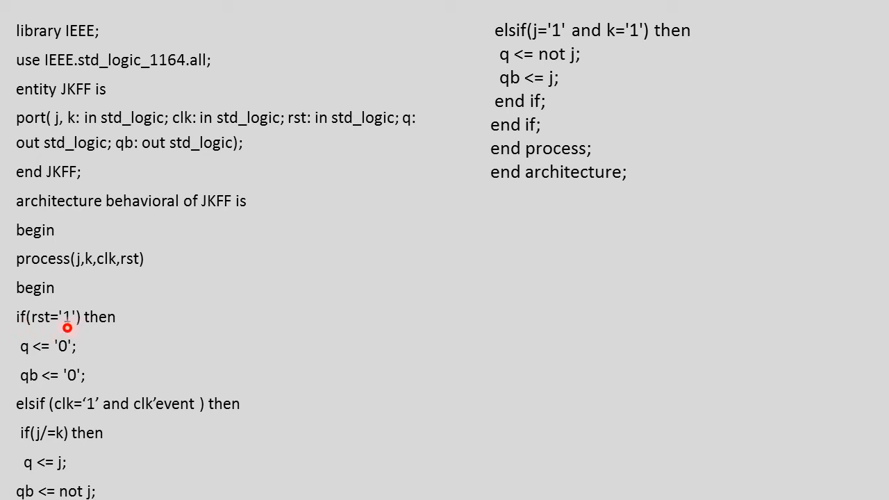
mouse_move(40, 346)
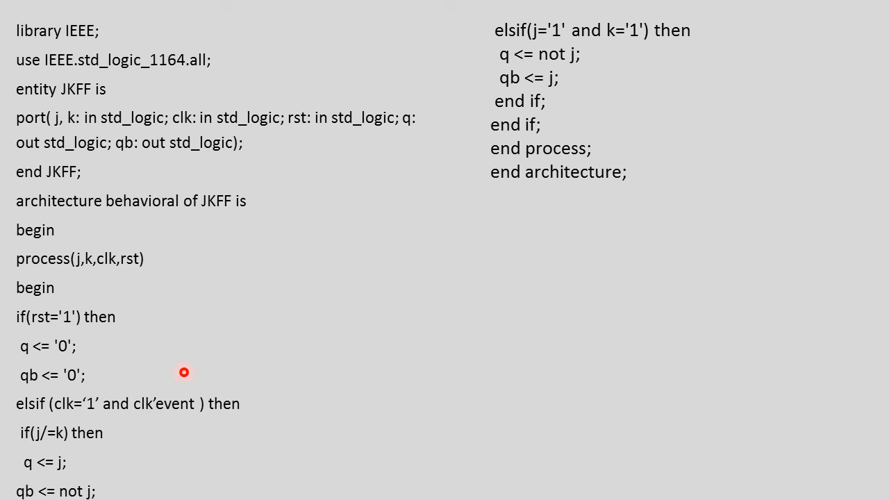
mouse_move(58, 328)
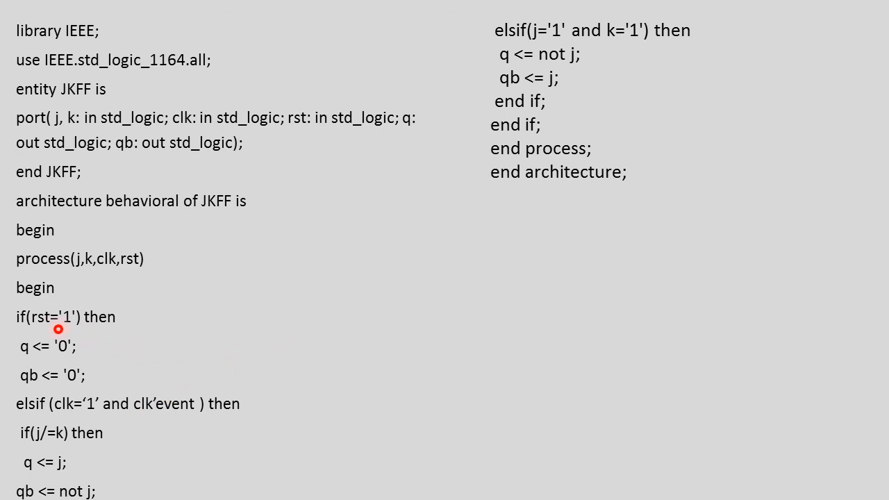
mouse_move(145, 414)
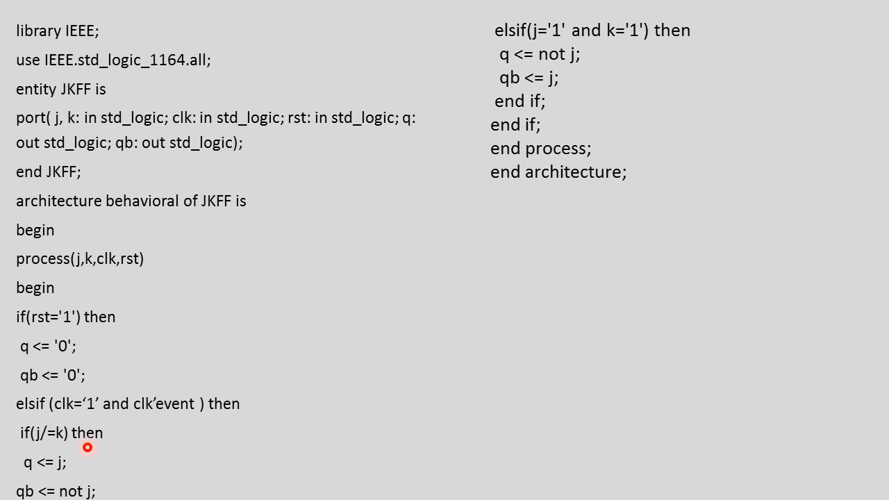
mouse_move(48, 453)
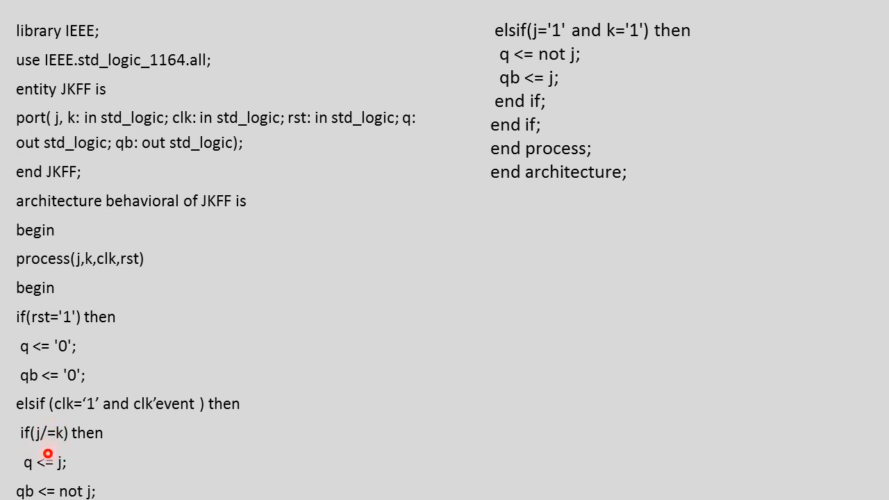
mouse_move(64, 447)
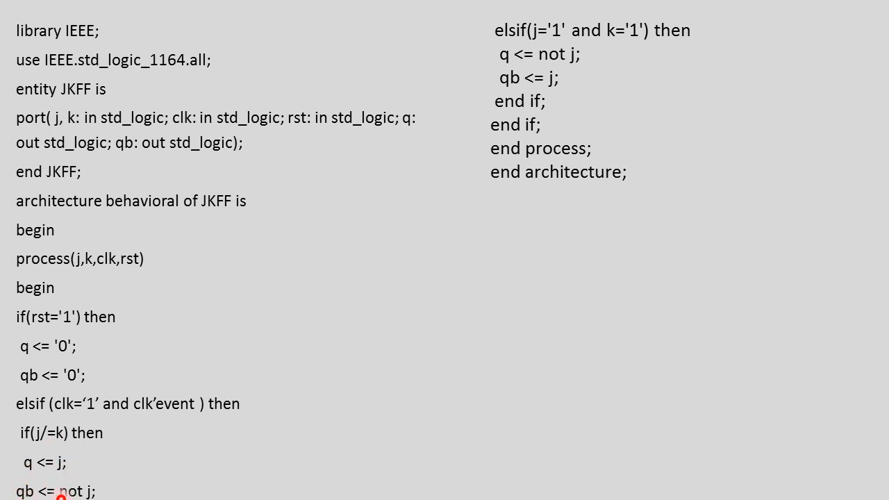
mouse_move(95, 494)
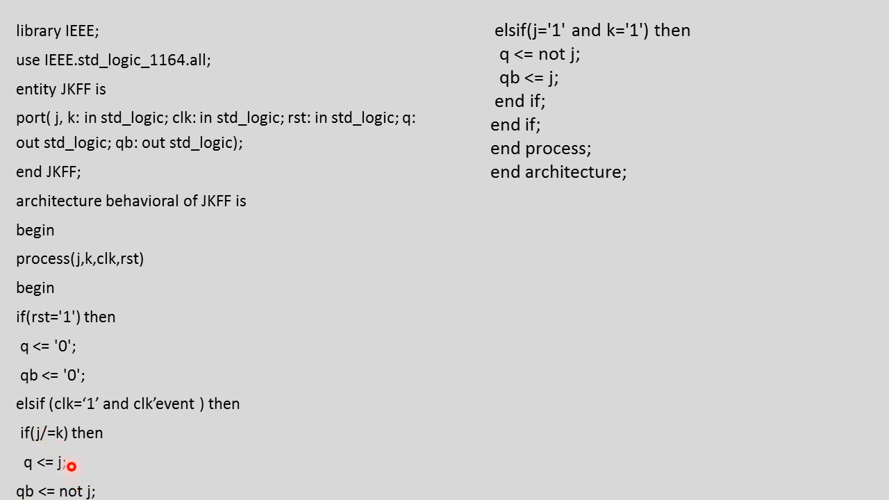
mouse_move(102, 495)
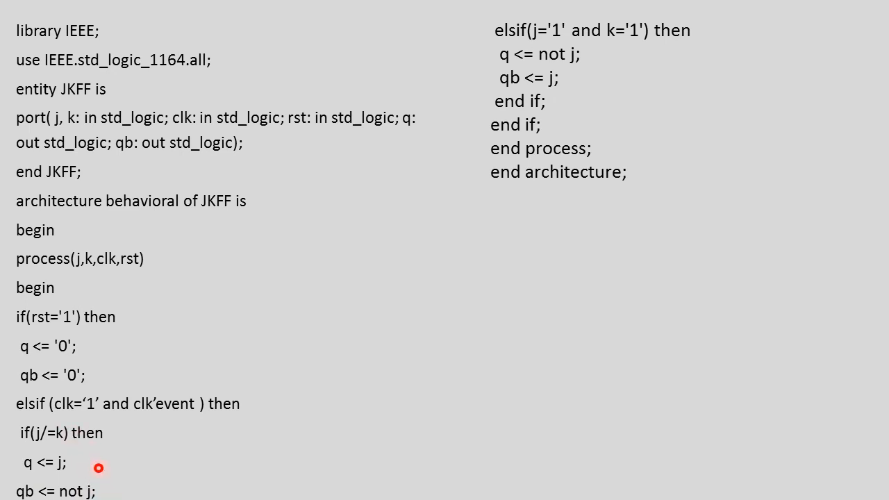
mouse_move(556, 83)
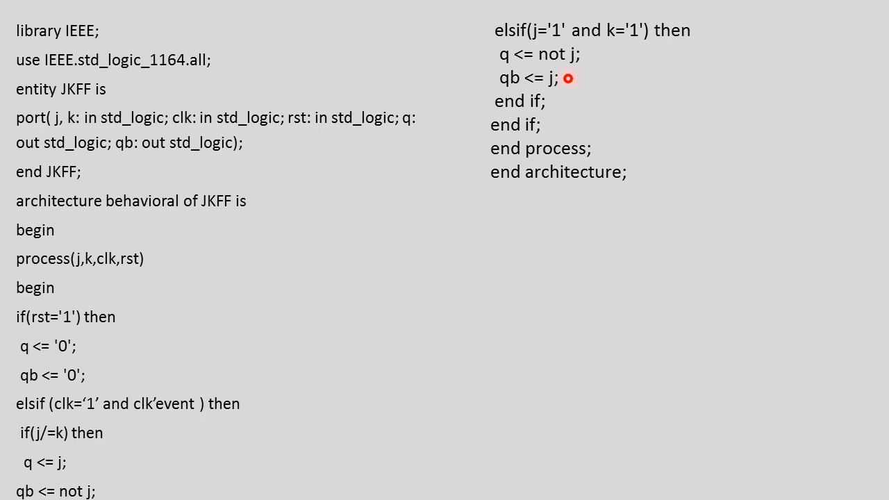
mouse_move(591, 67)
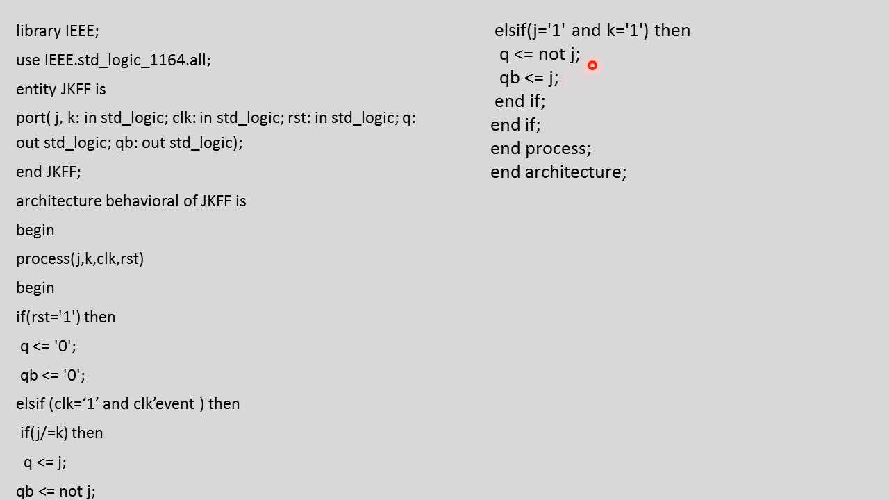
mouse_move(570, 67)
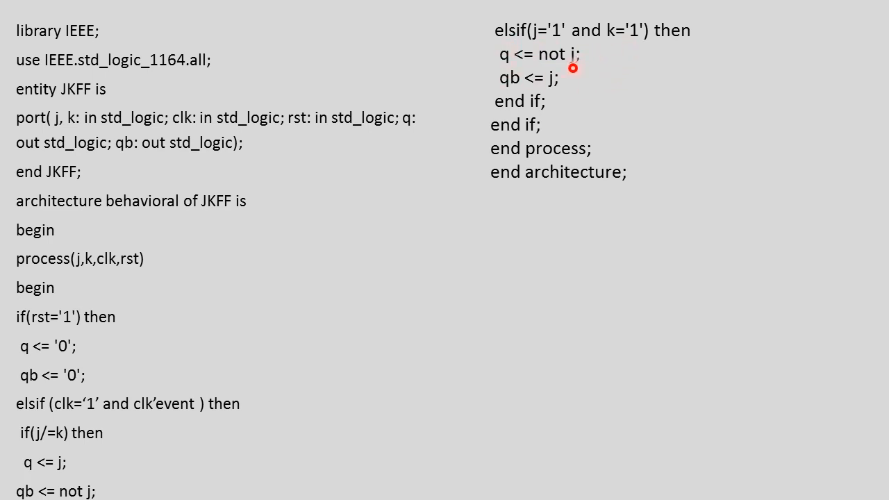